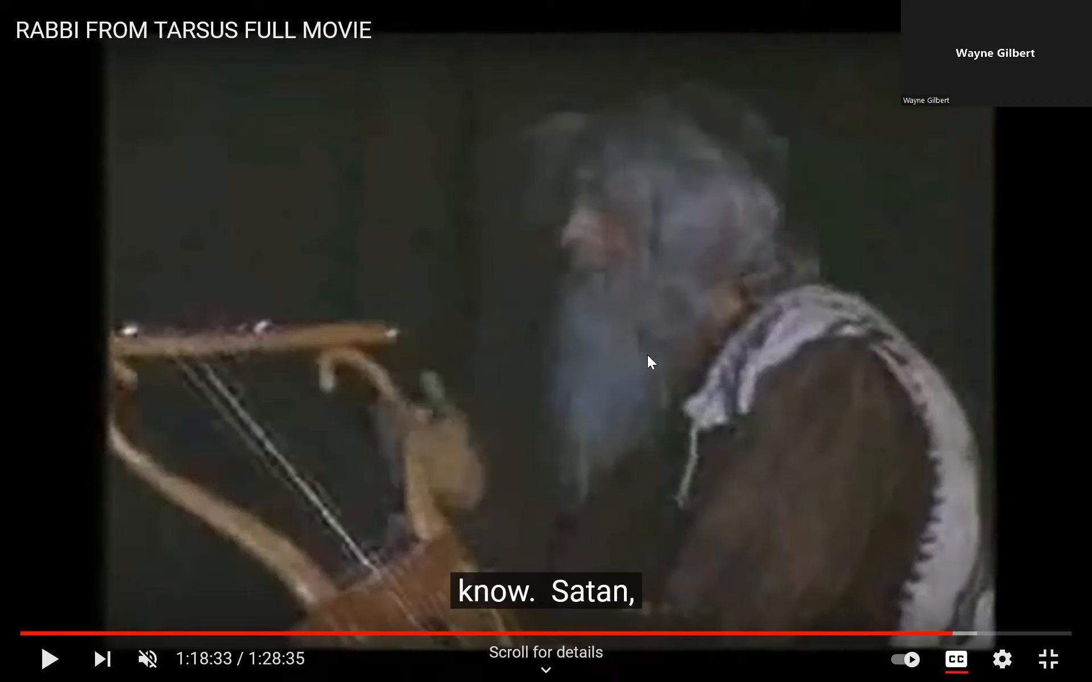
mouse_move(499, 575)
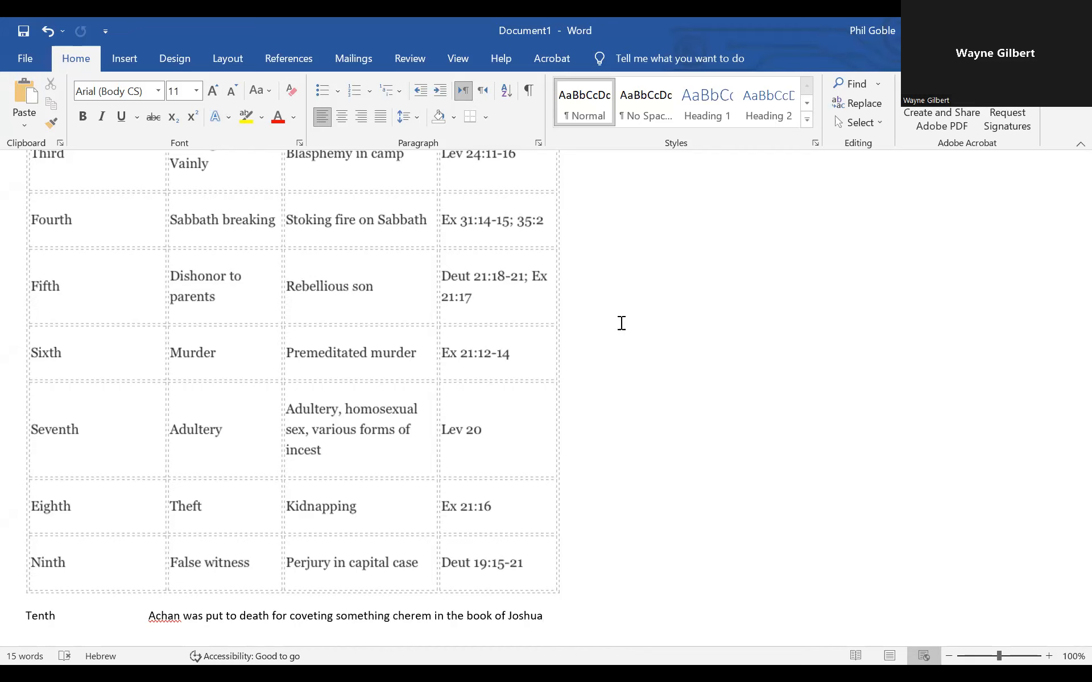
left_click(543, 616)
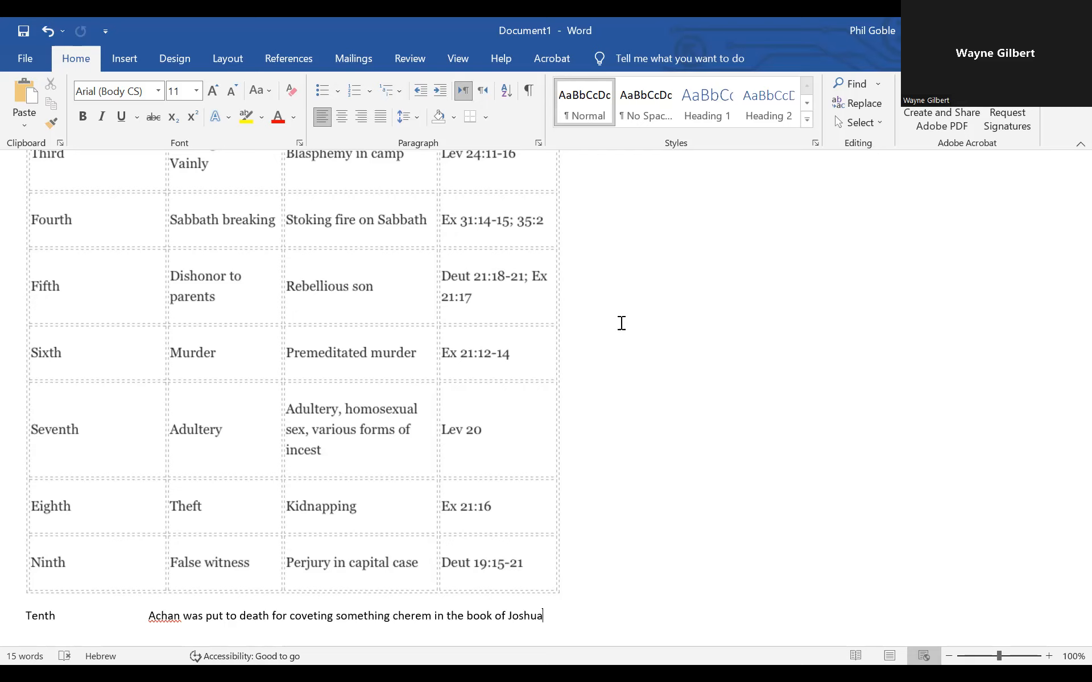
mouse_move(318, 397)
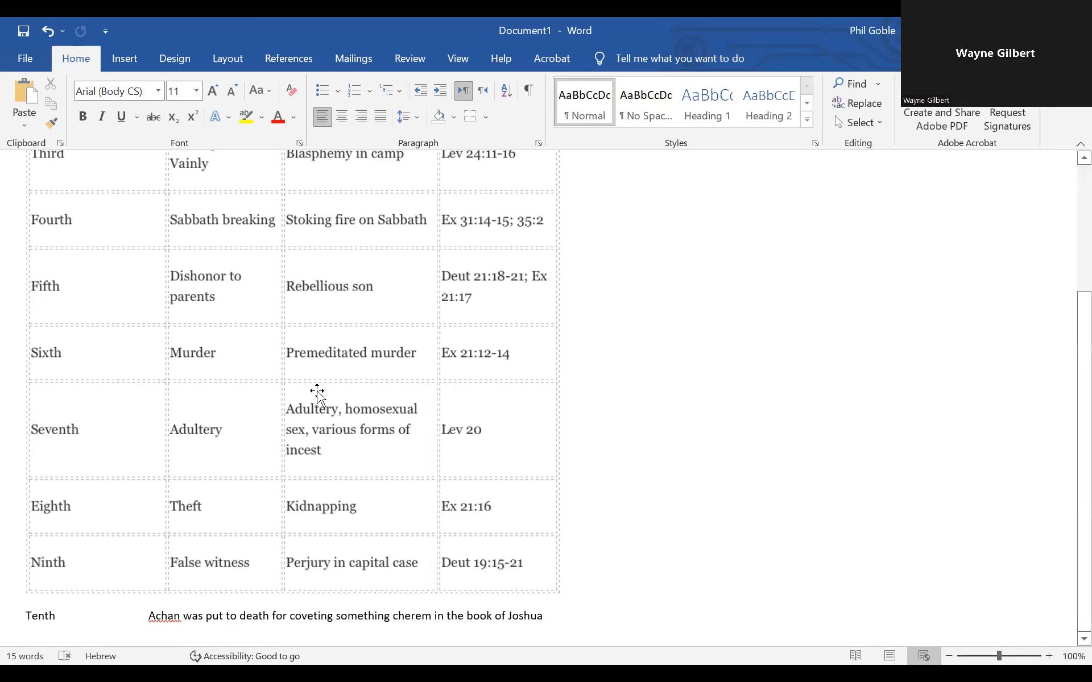
mouse_move(320, 543)
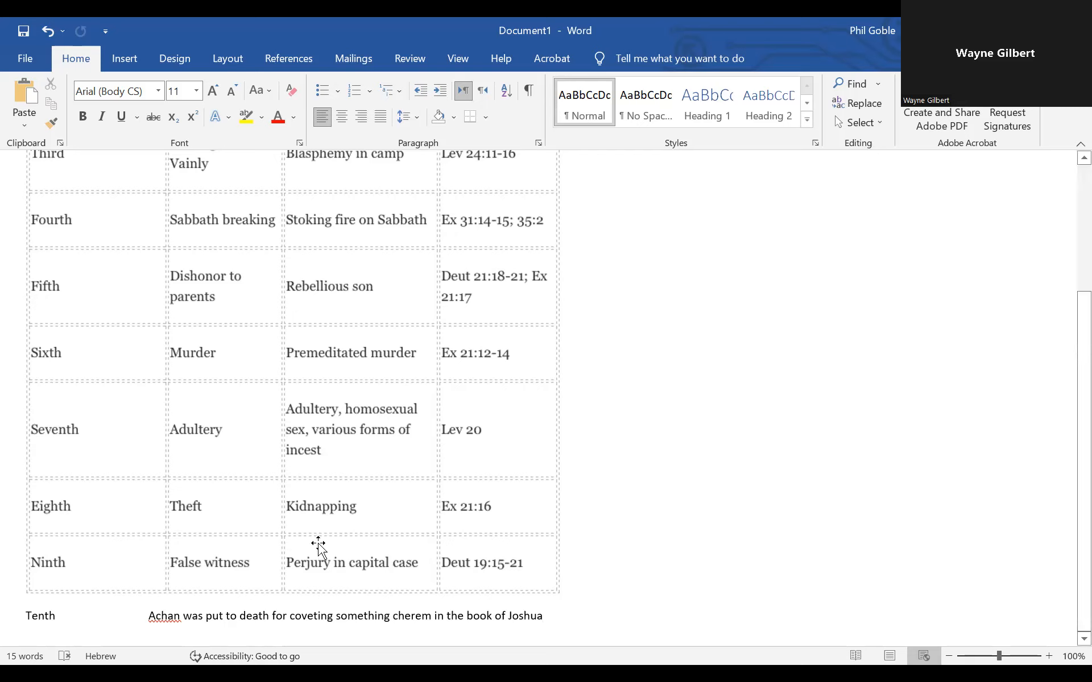
mouse_move(374, 480)
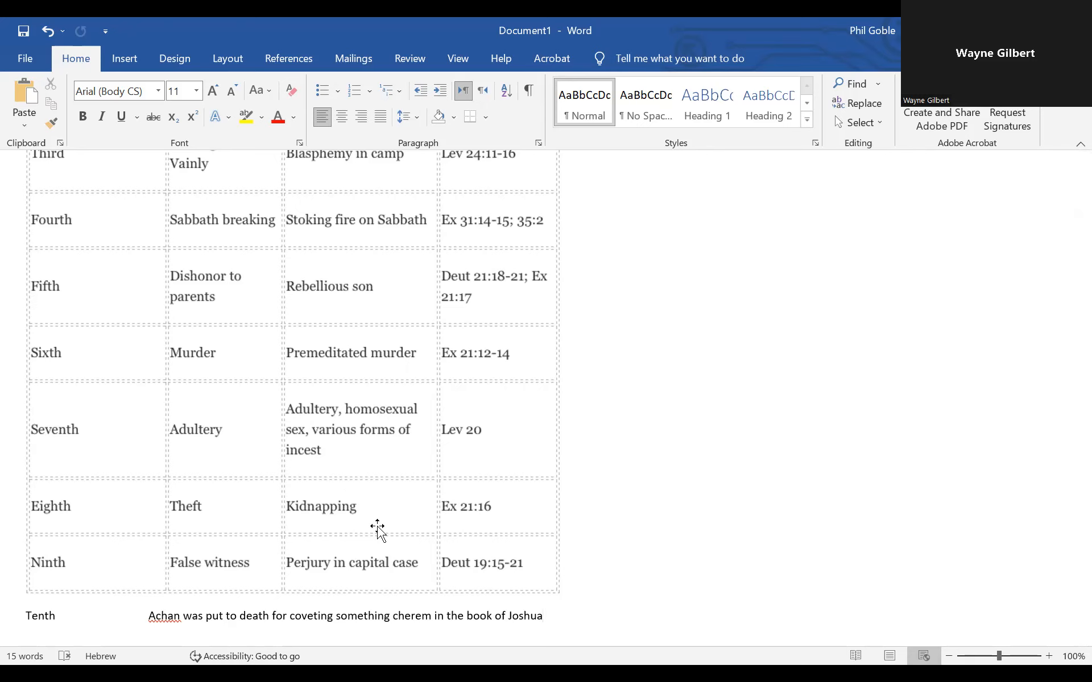
left_click(544, 615)
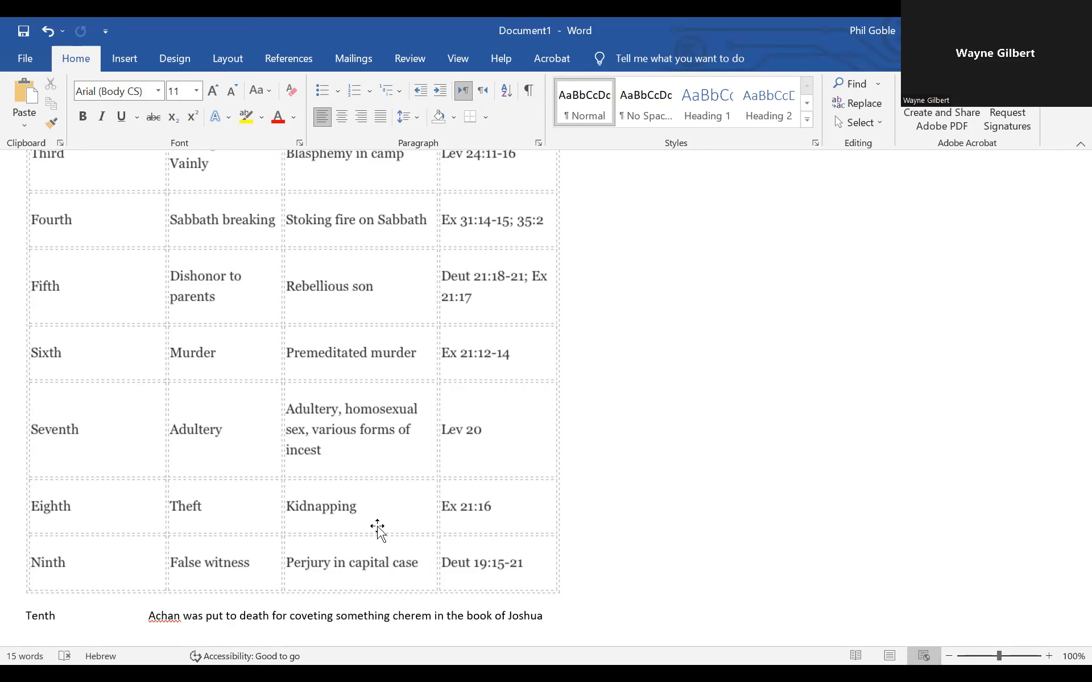
Bring the Word document forward showing the commandments table with sins, capital offences and references
left_click(543, 616)
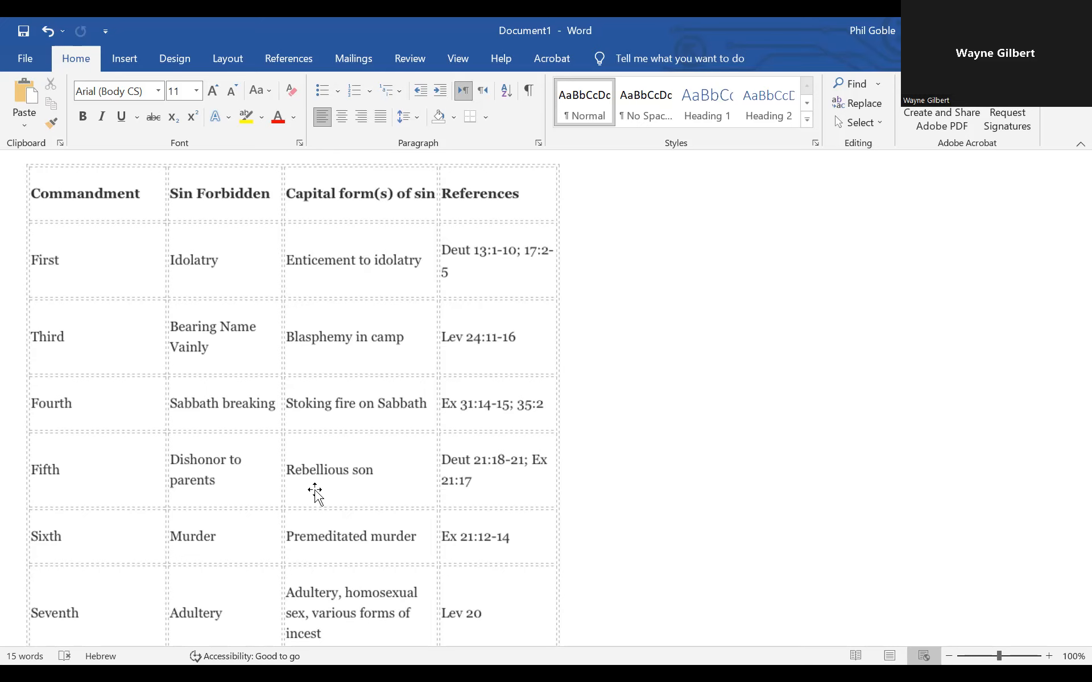
mouse_move(317, 488)
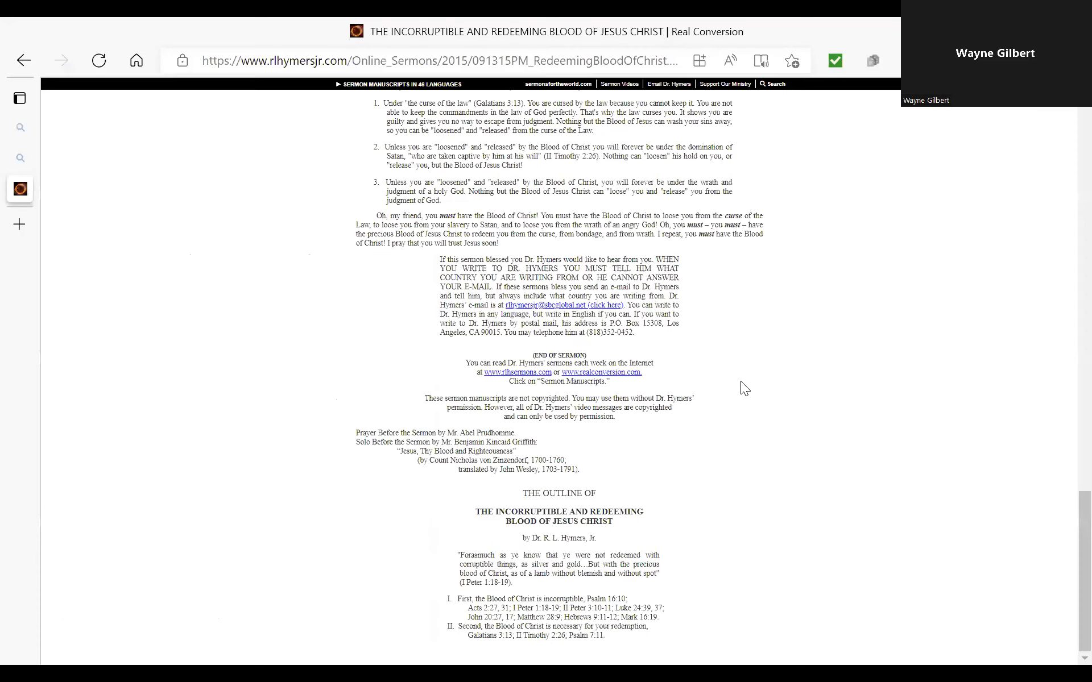
mouse_move(698, 274)
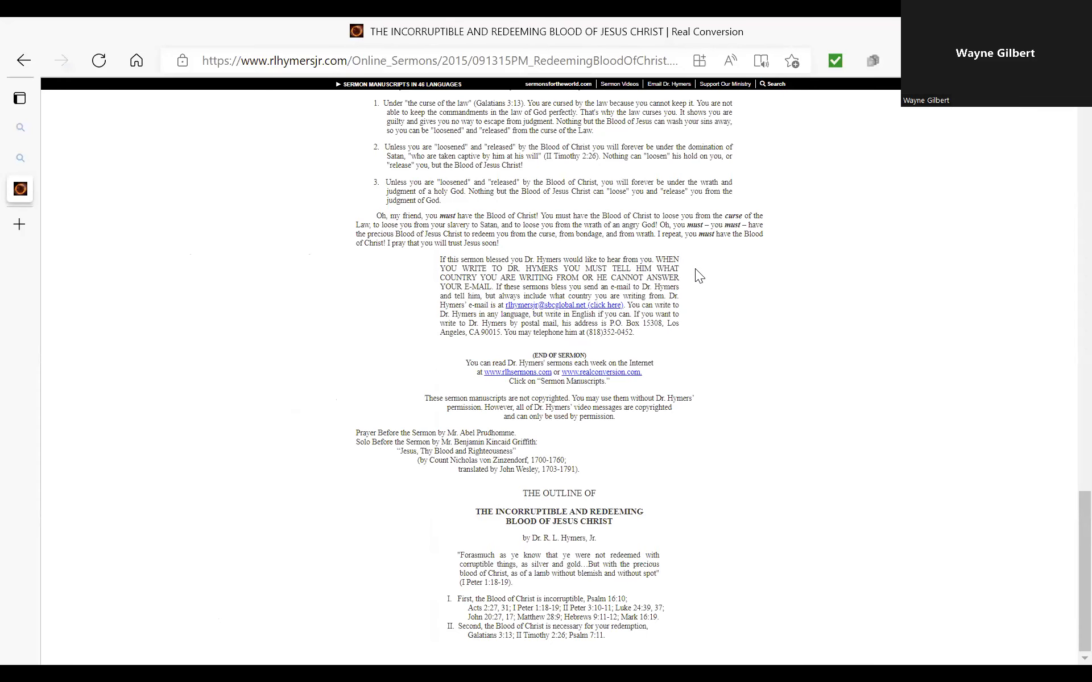
mouse_move(810, 291)
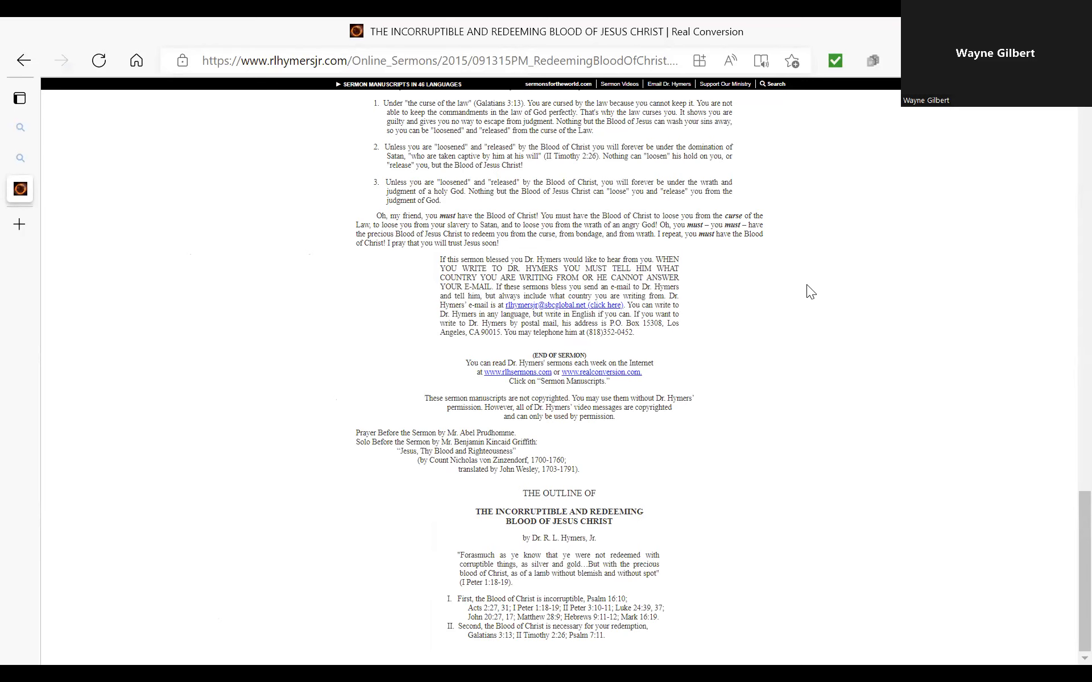
mouse_move(827, 282)
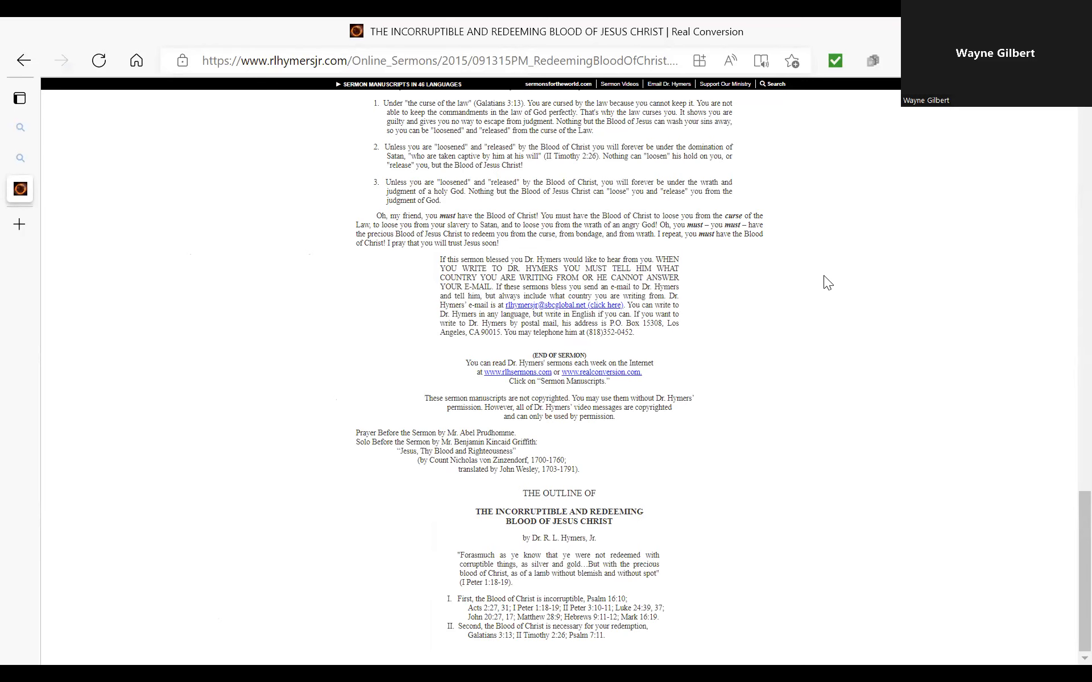
mouse_move(796, 276)
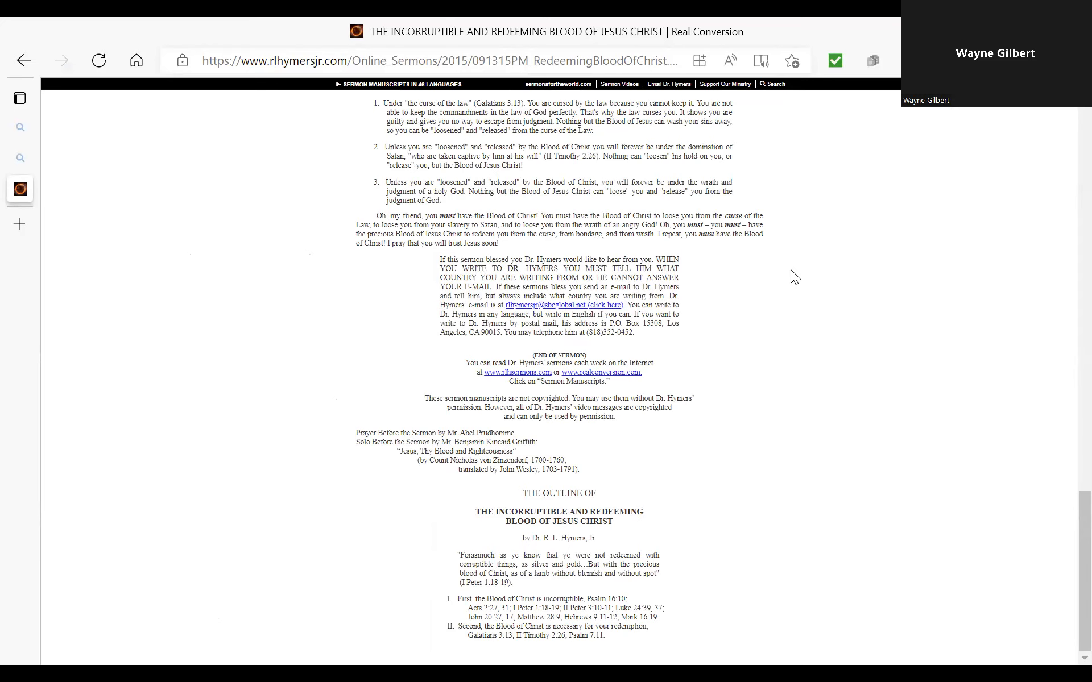
mouse_move(802, 287)
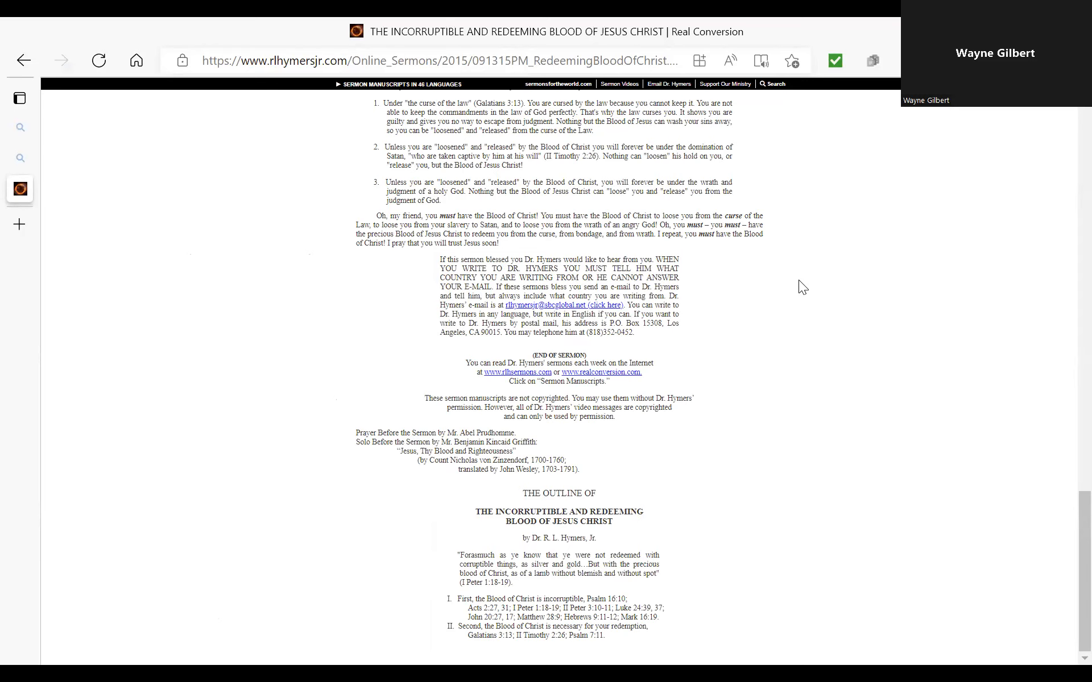
mouse_move(845, 291)
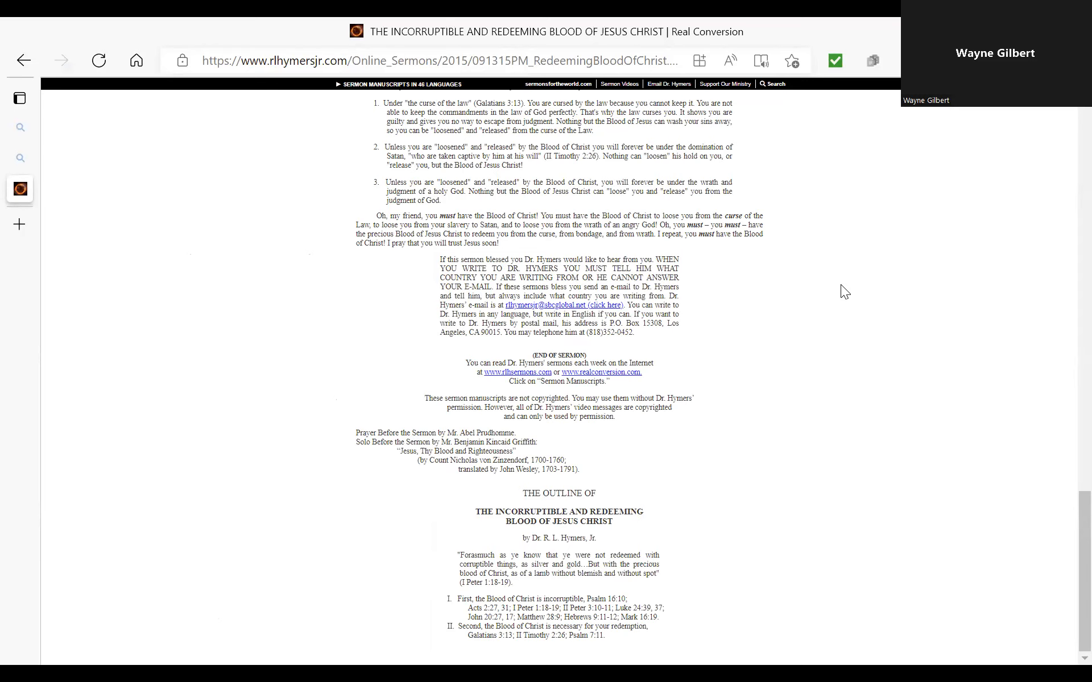
mouse_move(848, 287)
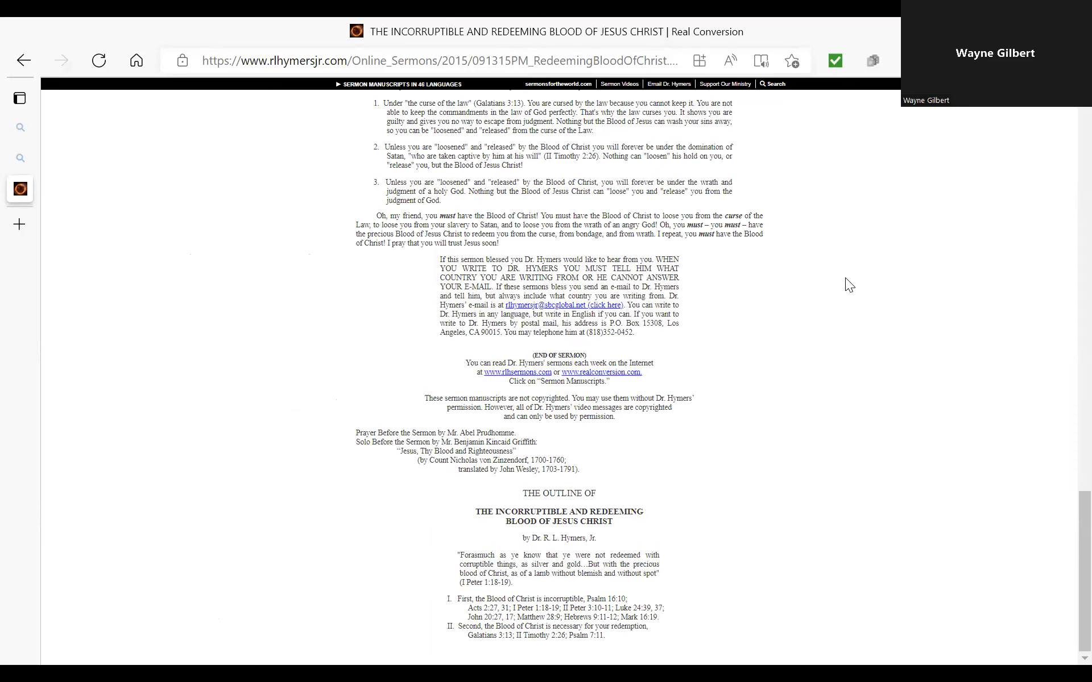
mouse_move(852, 279)
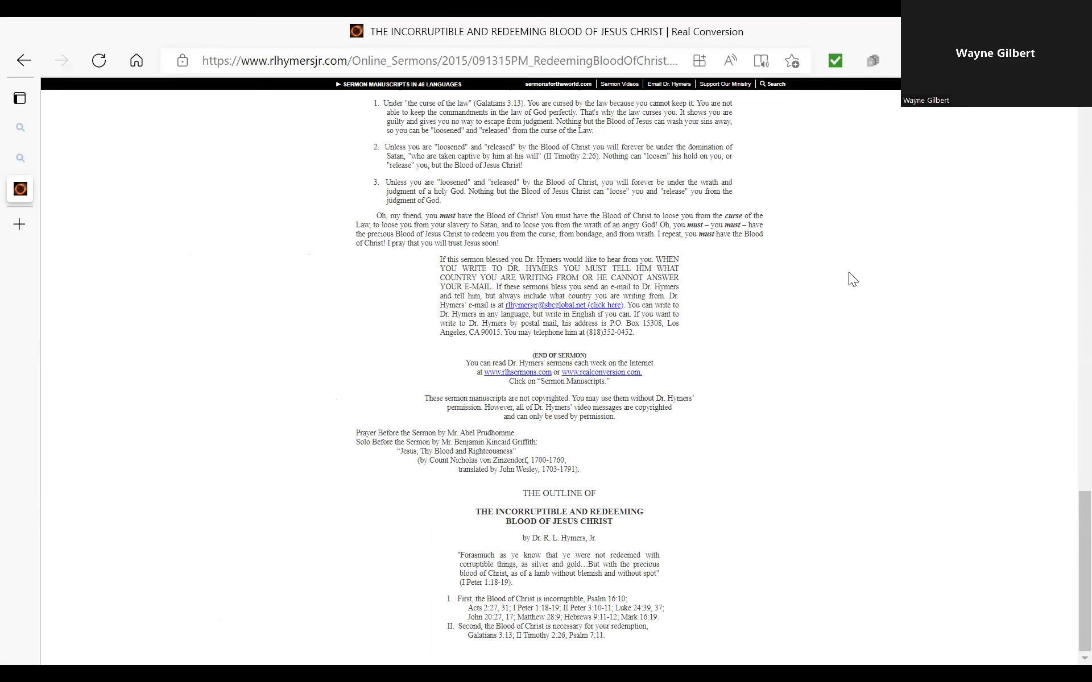
mouse_move(841, 279)
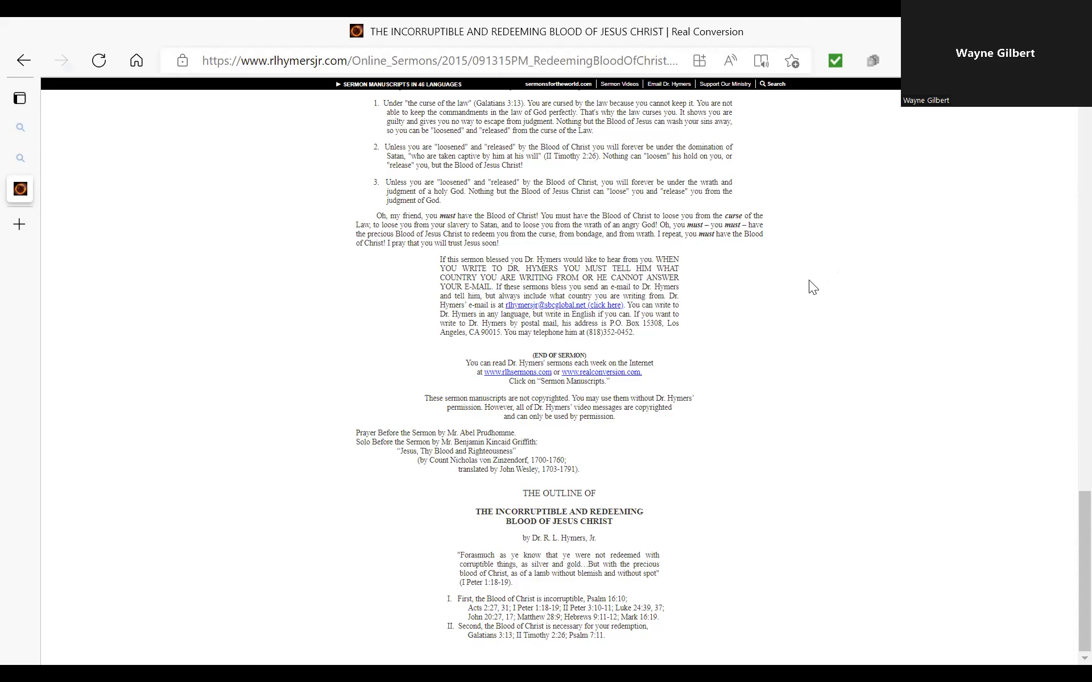
mouse_move(810, 296)
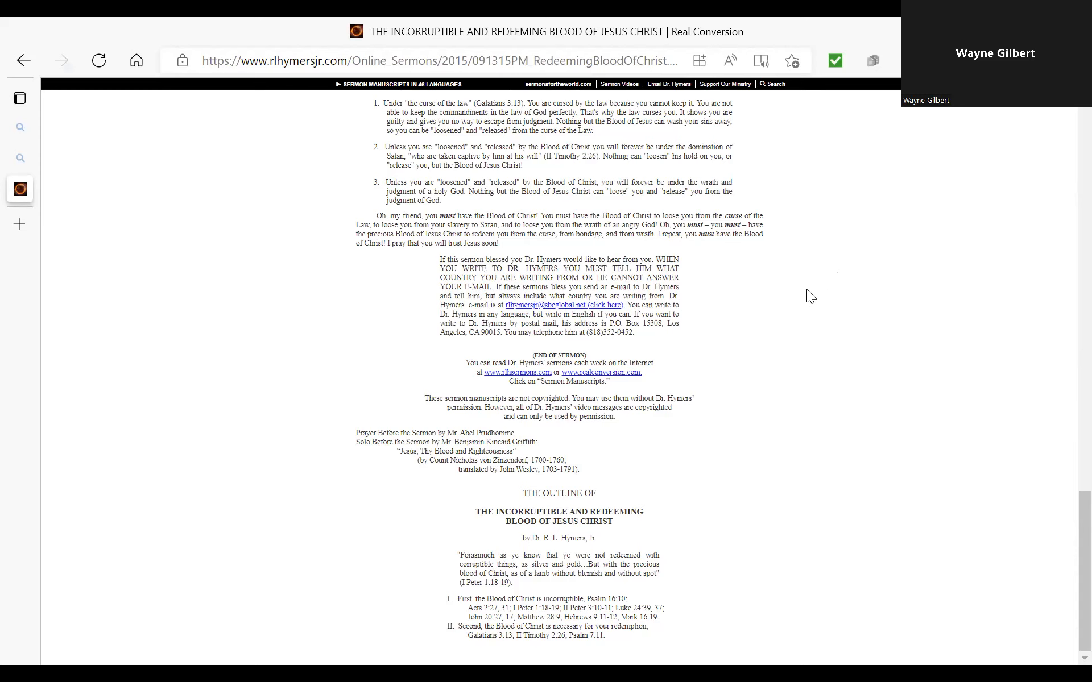
mouse_move(758, 270)
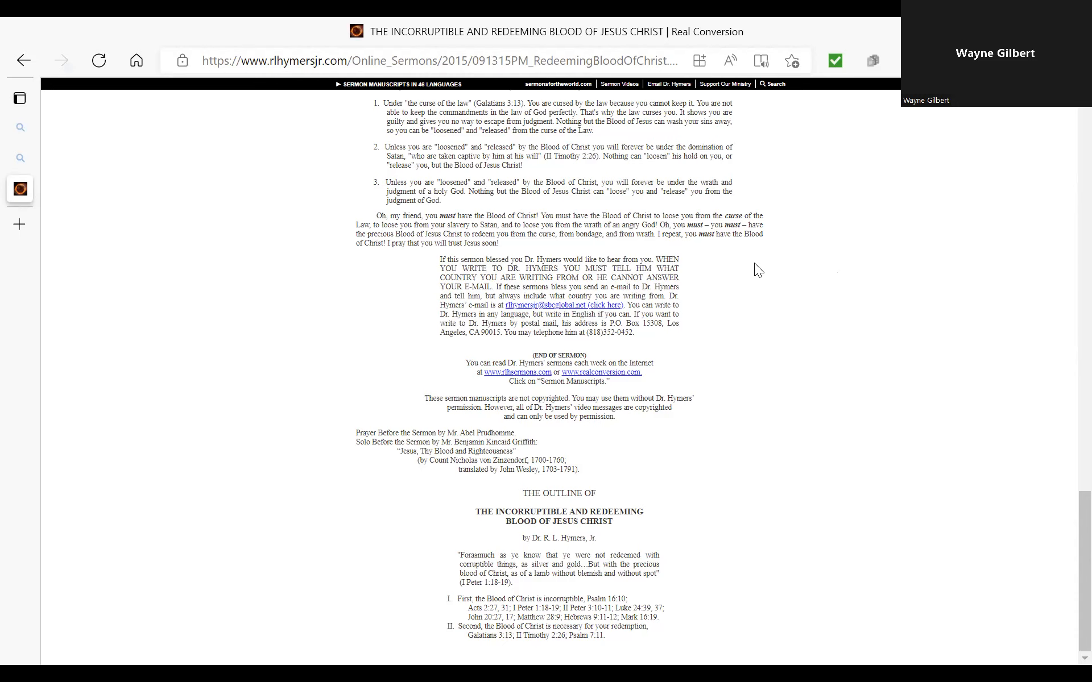
mouse_move(814, 248)
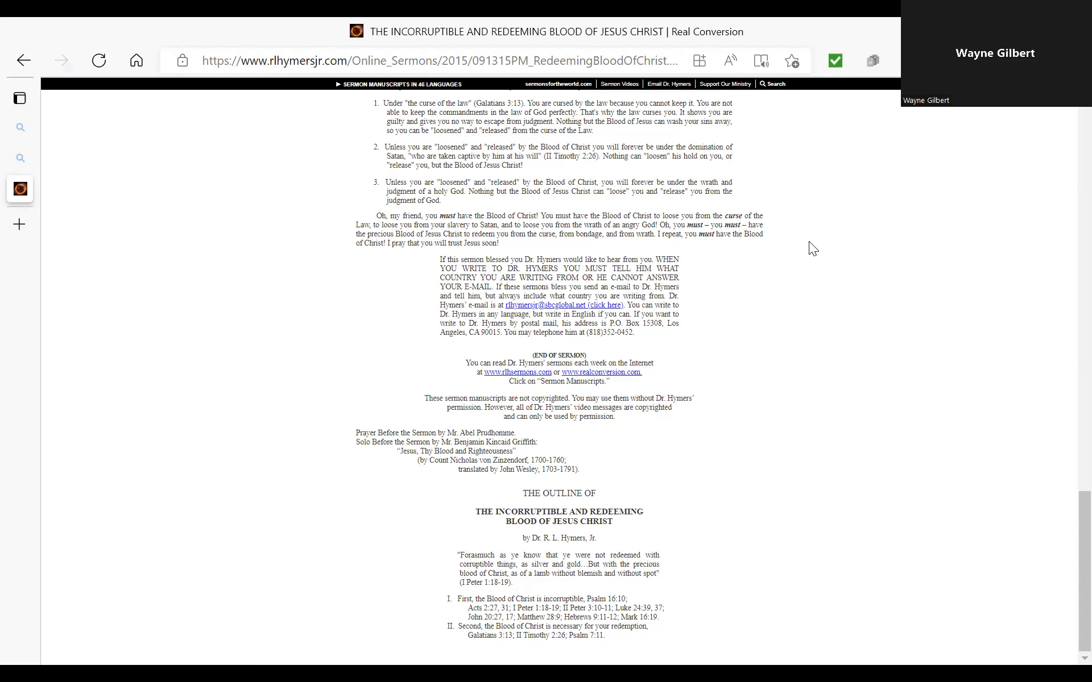
mouse_move(791, 255)
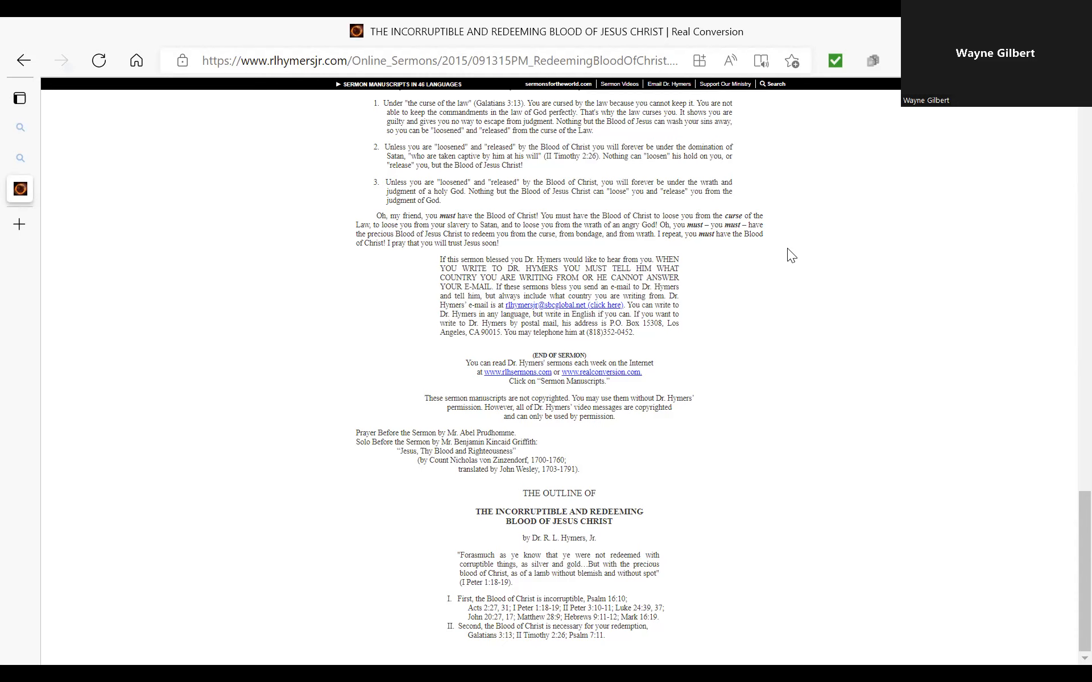
mouse_move(807, 283)
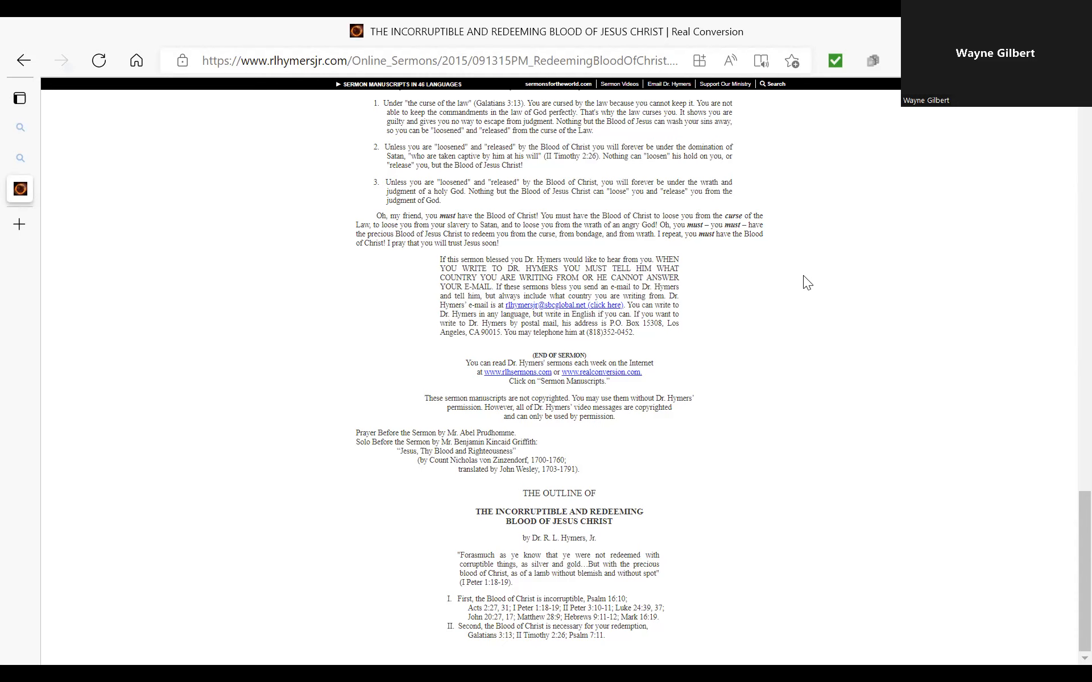
mouse_move(808, 241)
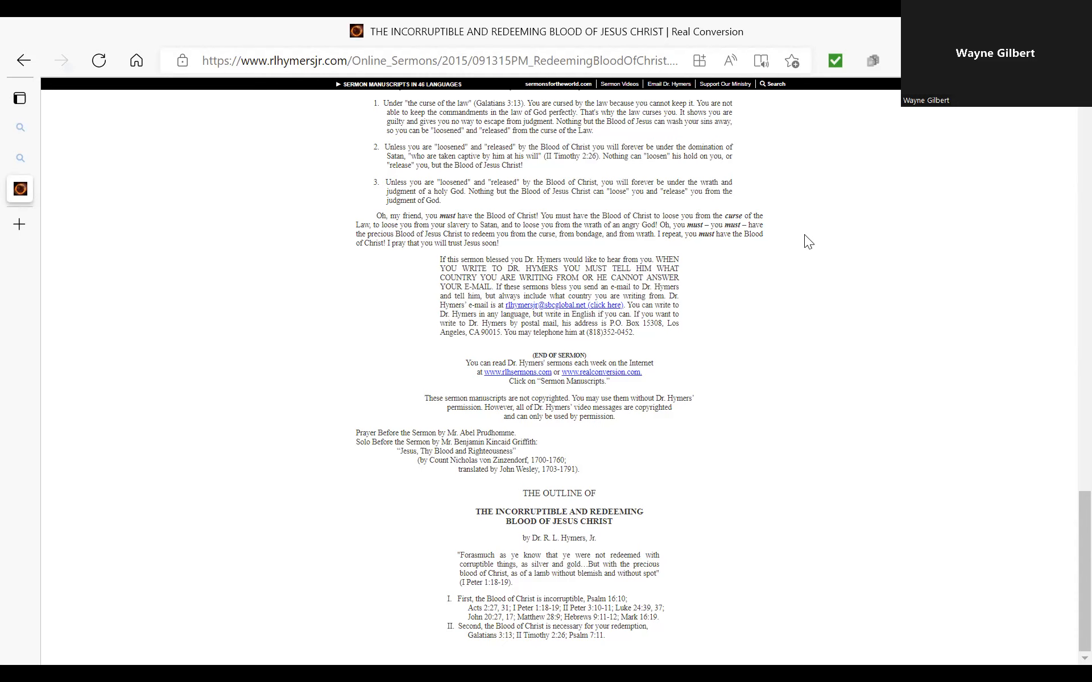
mouse_move(804, 252)
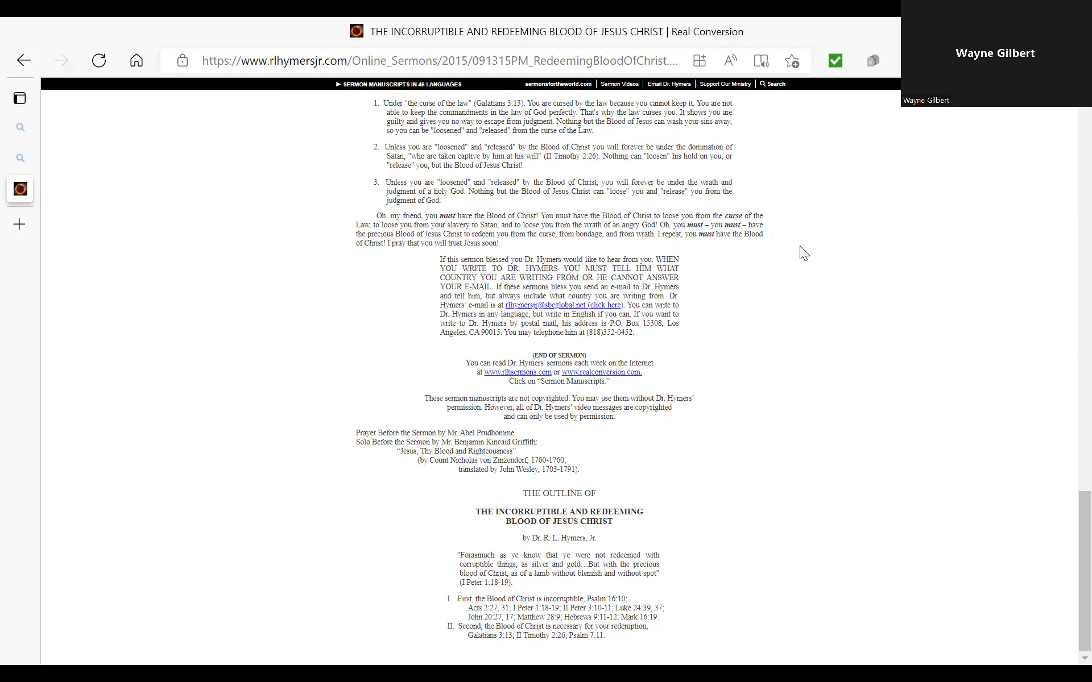
mouse_move(603, 597)
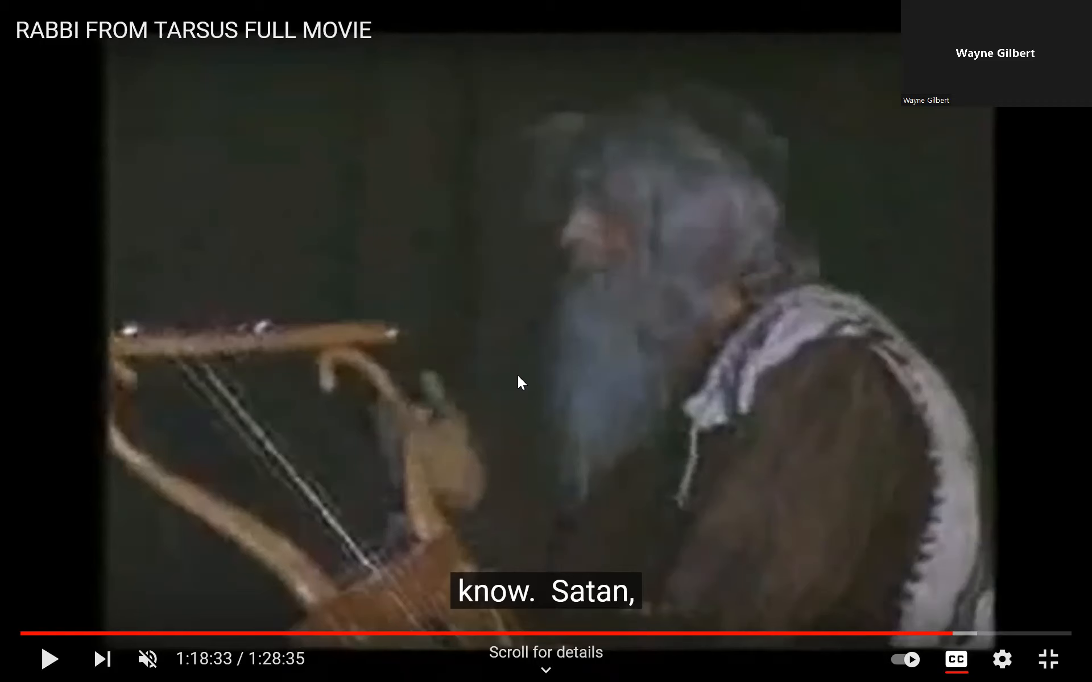
mouse_move(935, 574)
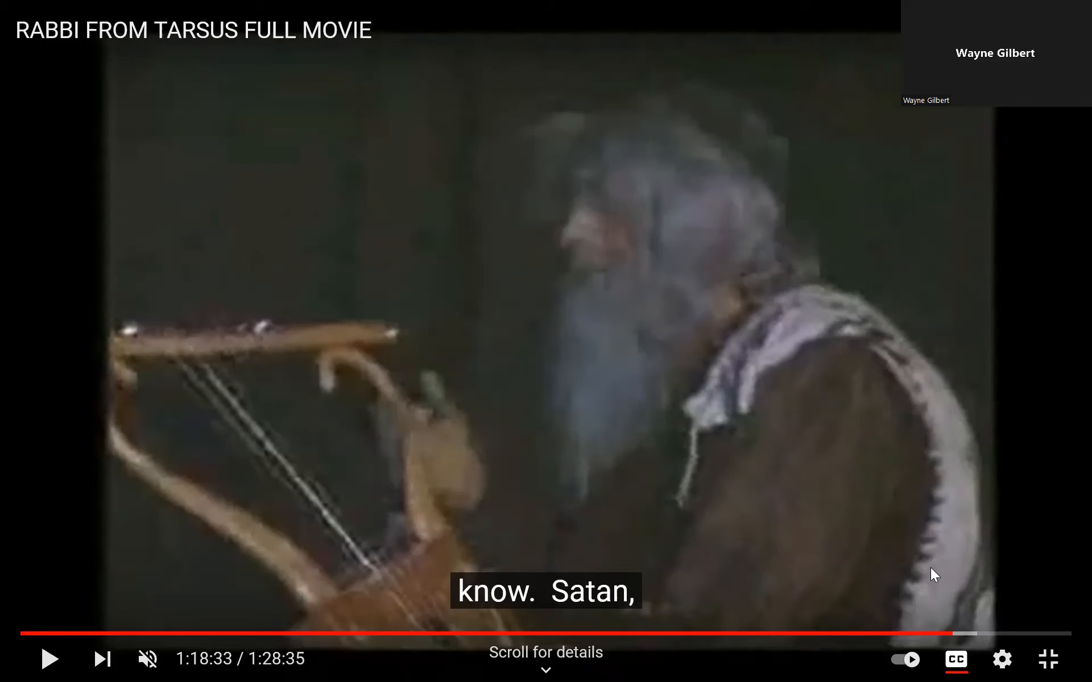